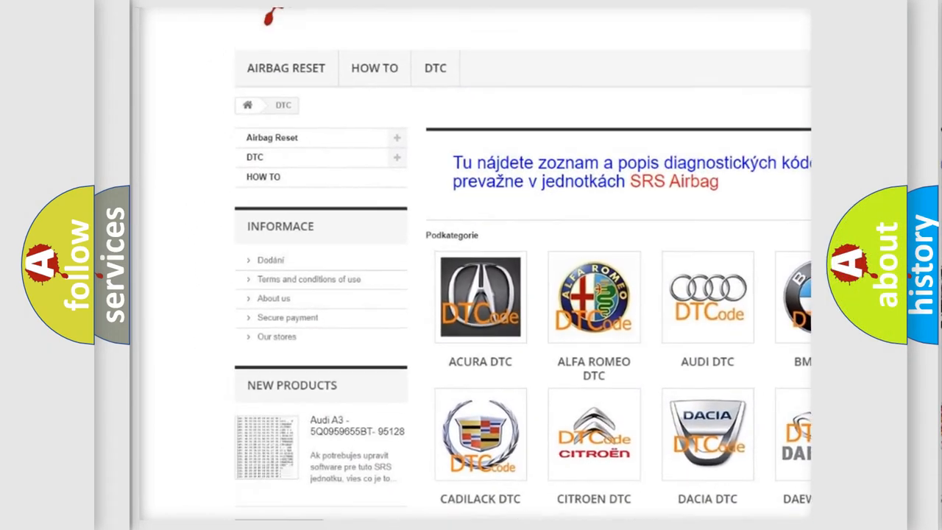
# Scroll through the index of available DTC fault codes below the brand categories
pyautogui.scroll(-3)
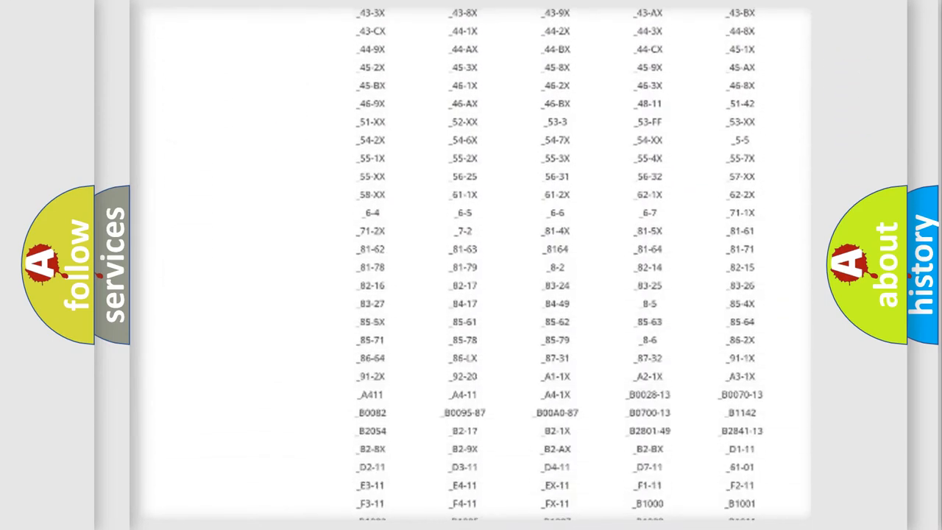
pyautogui.scroll(-3)
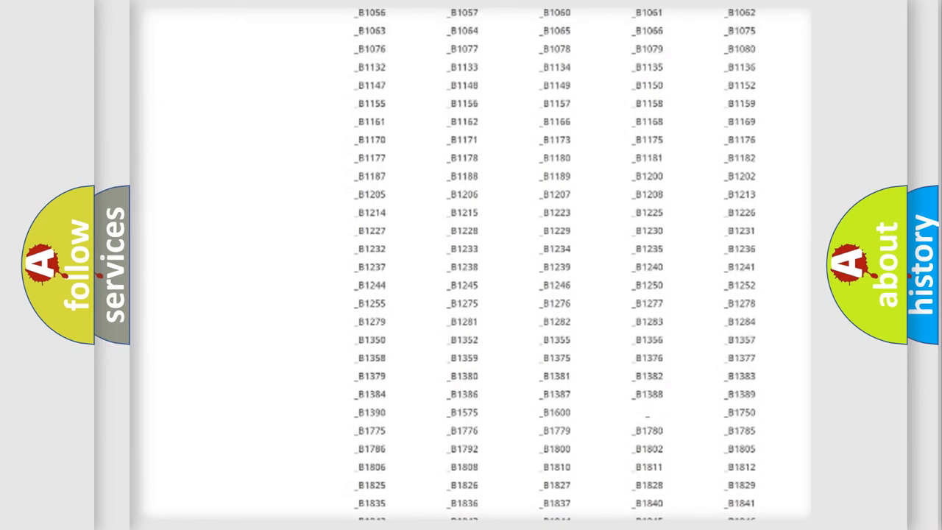
pyautogui.scroll(3)
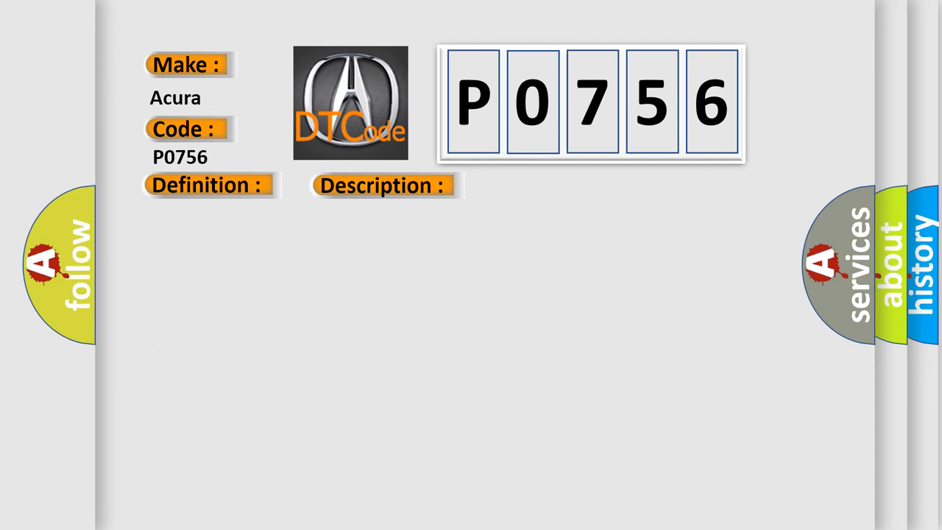
# Reveal the P0756 cause list: low or dirty transmission fluid and faulty shift valve B
pyautogui.click(542, 186)
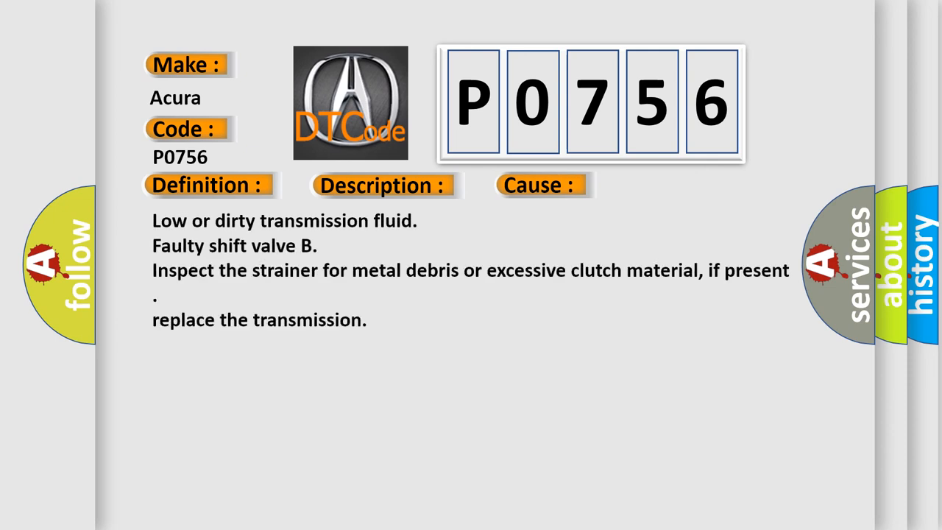